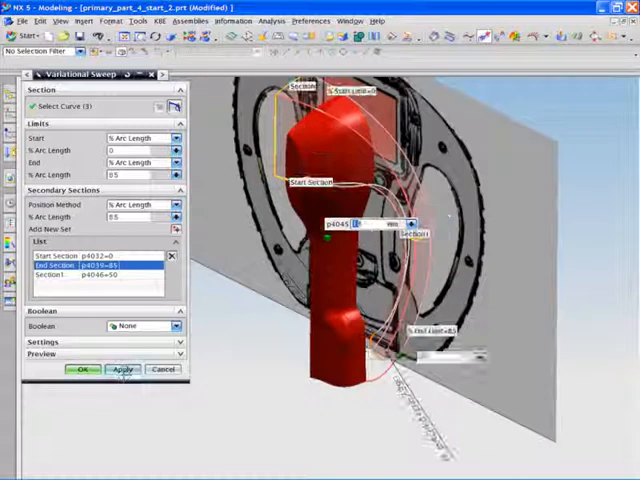
Confirm the Variational Sweep to create the red swept handle body.
click(82, 368)
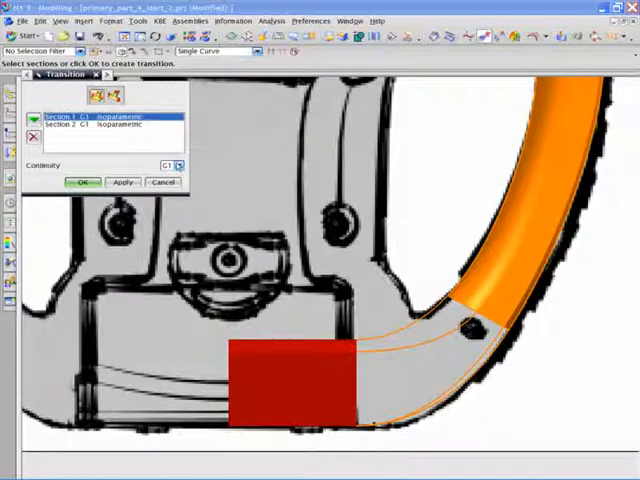
Create the Transition surface smoothly joining the handle end to the body block.
click(170, 164)
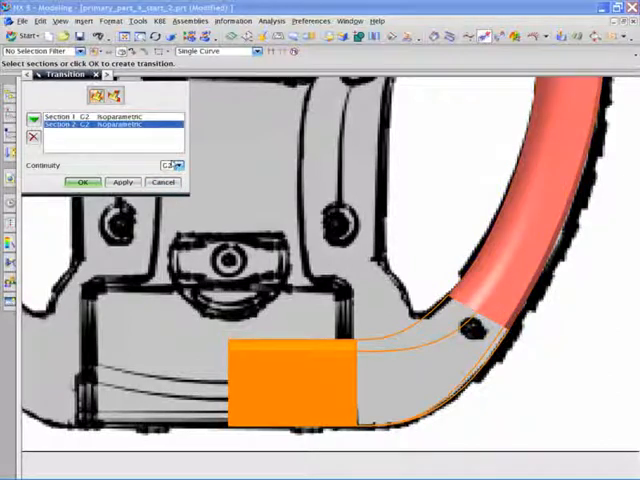
click(82, 182)
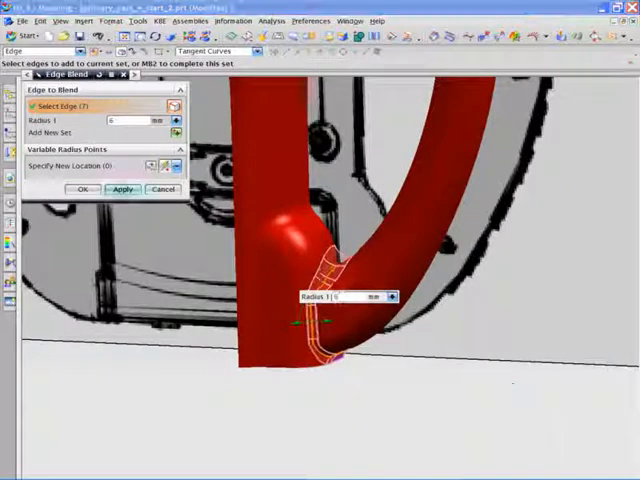
Apply the Edge Blend rounding the edges where the handle meets the body.
click(120, 188)
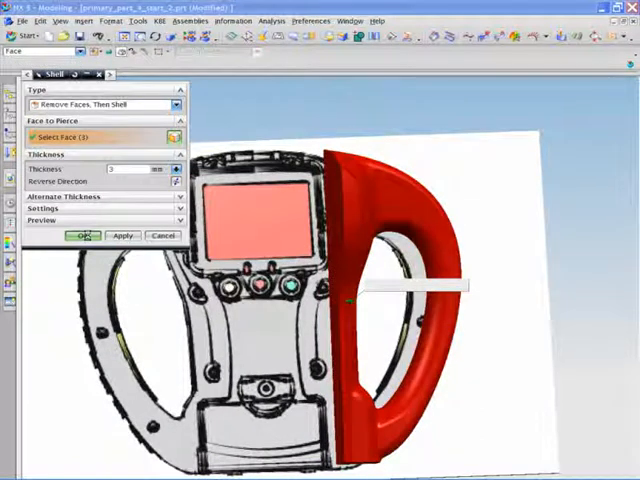
Apply the Shell with one face removed, making the handle thin-walled.
click(84, 236)
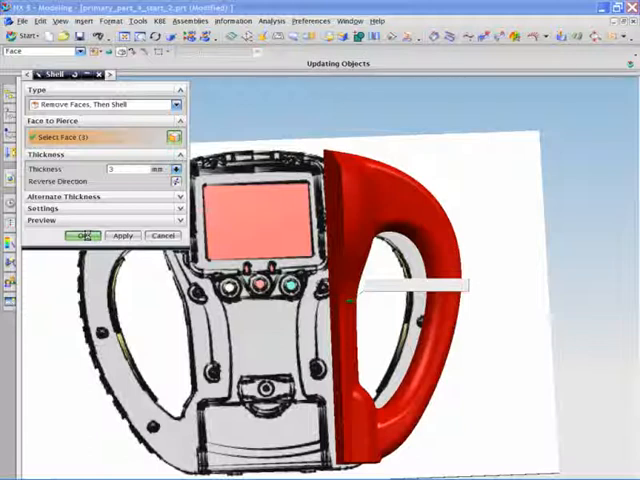
click(84, 236)
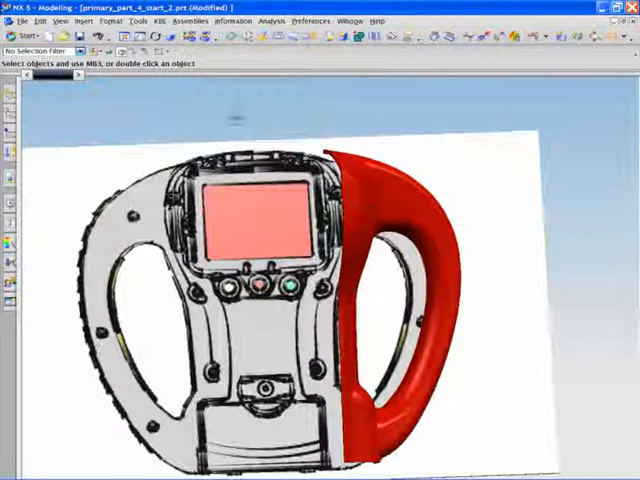